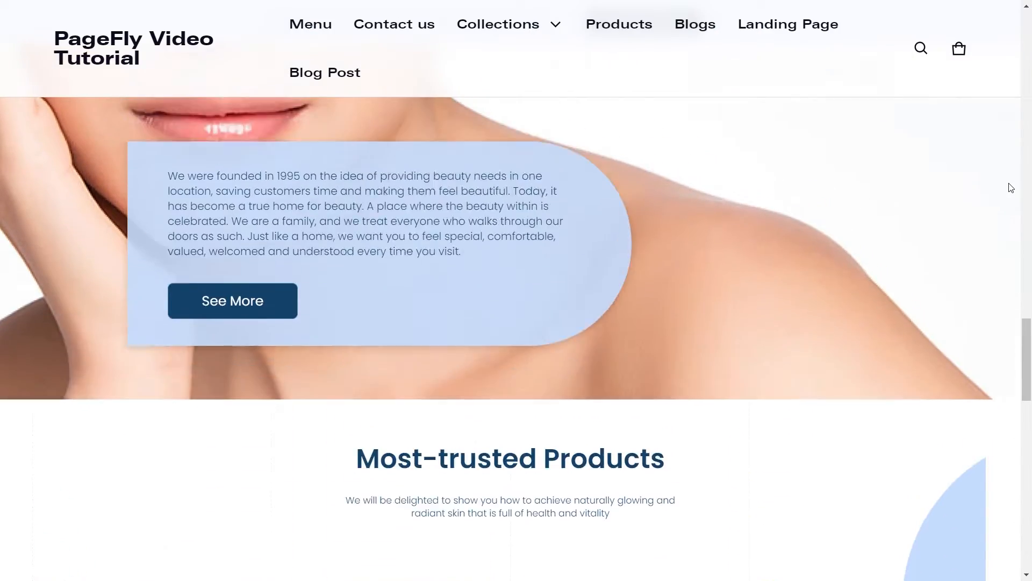
- Select the empty section and bring its Styling background options into view
scroll("down", 3)
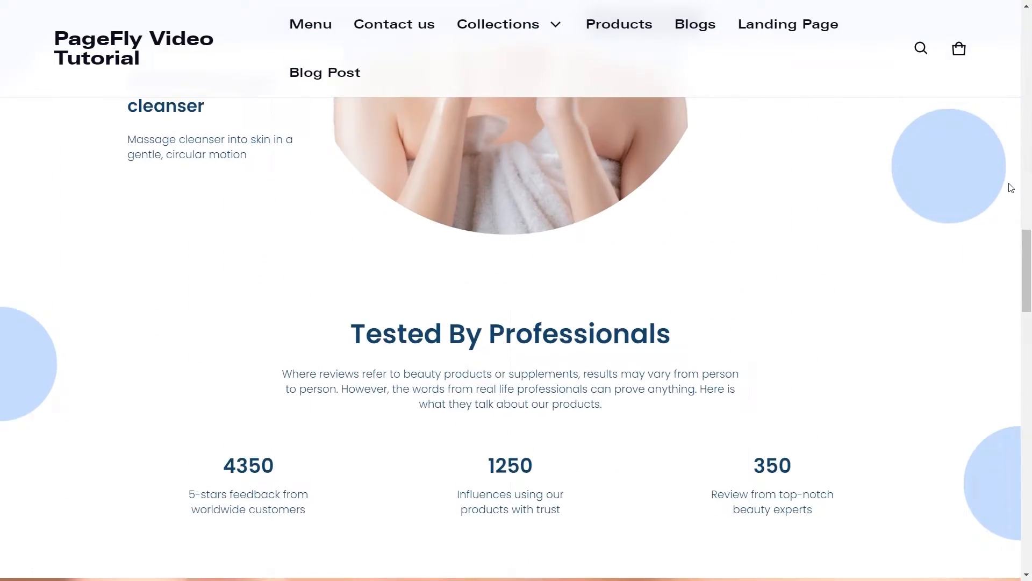
scroll("down", 3)
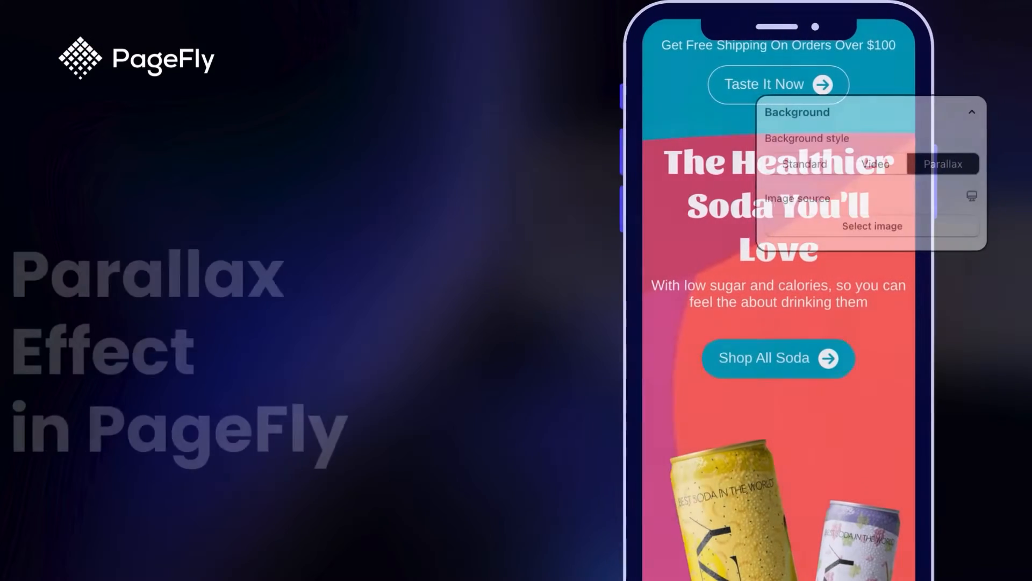
left_click(975, 164)
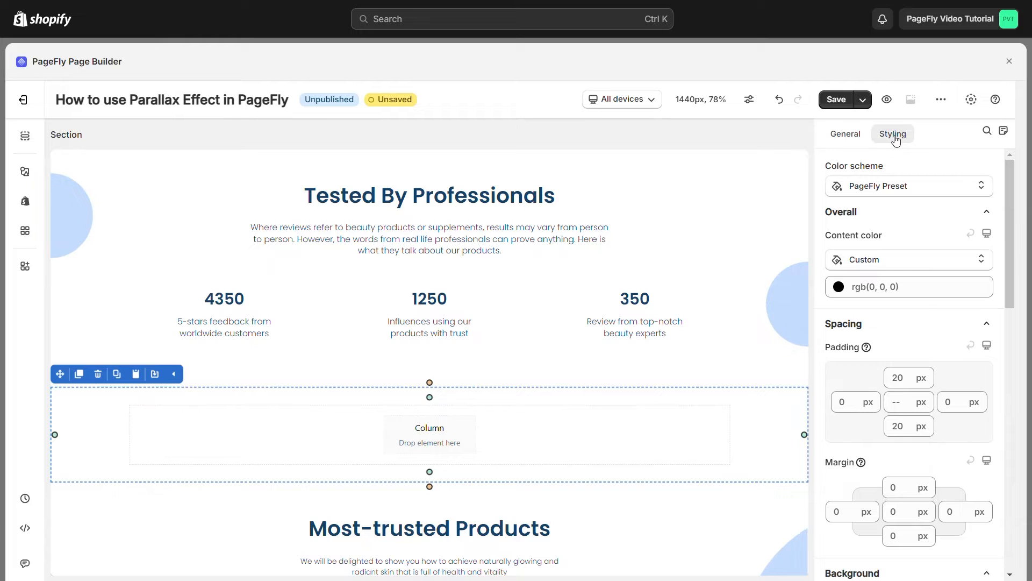
scroll("down", 3)
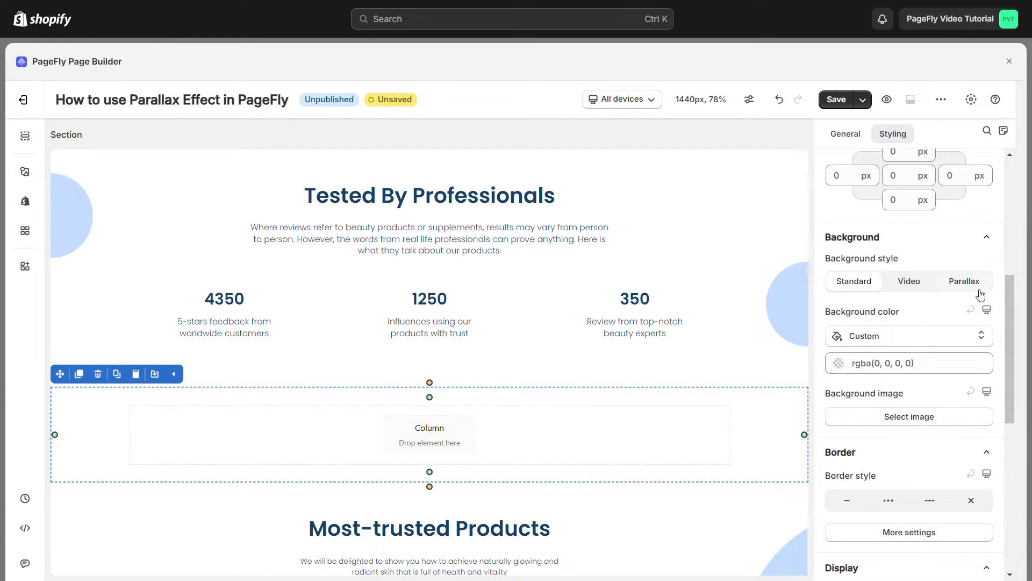
- Set the background style to Parallax using the woman's face photo from the image library
left_click(964, 280)
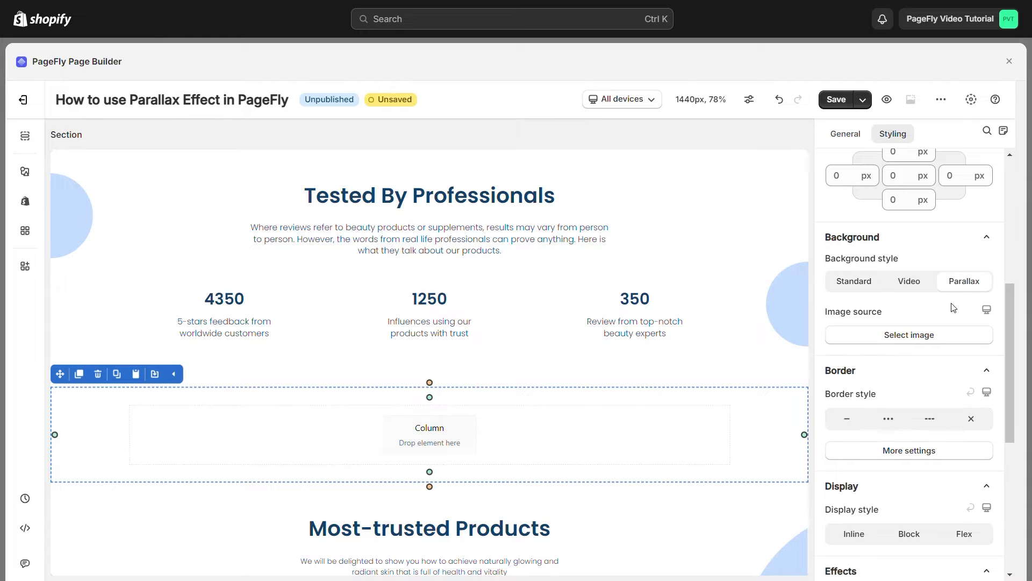
left_click(908, 334)
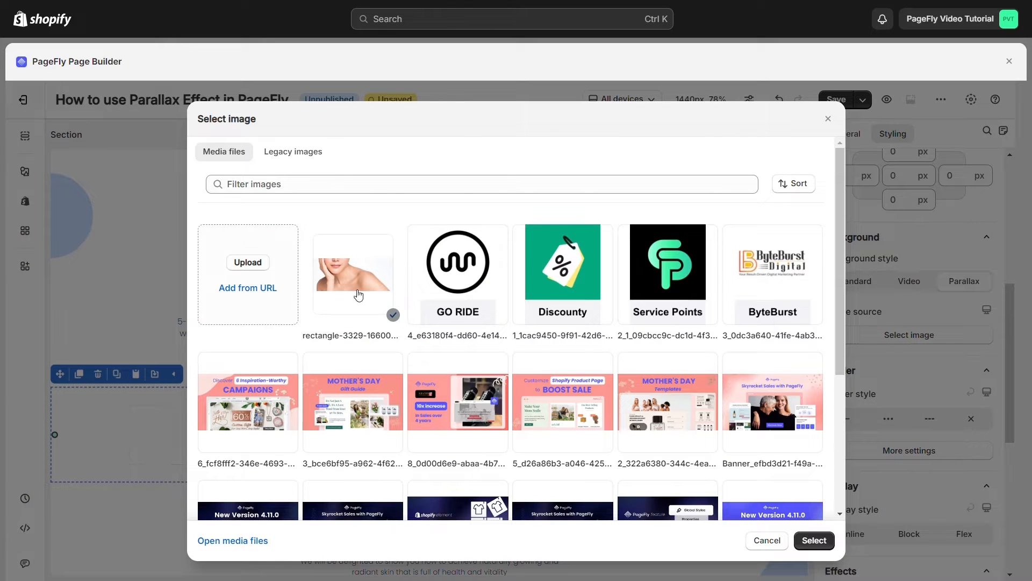
left_click(814, 539)
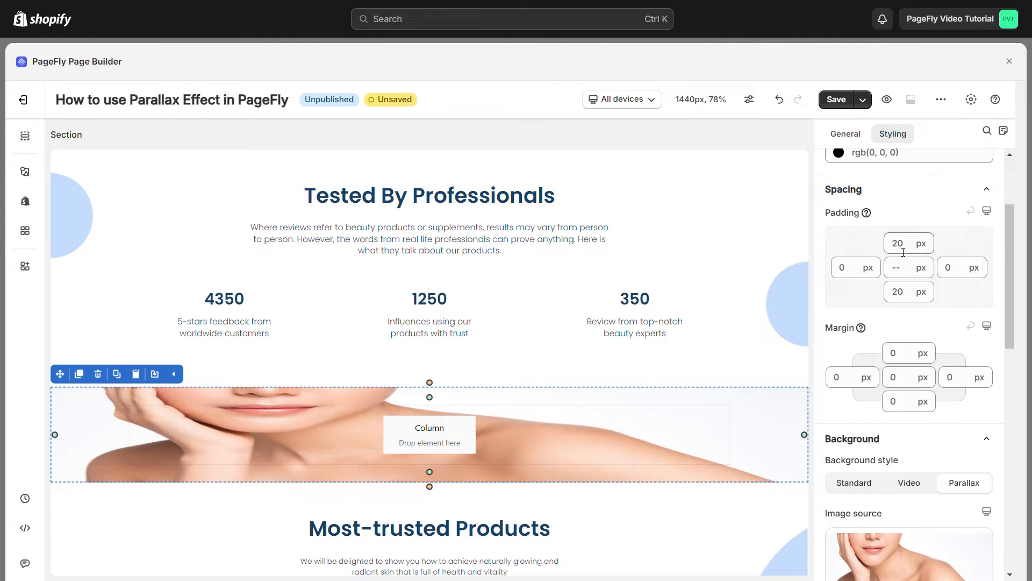
- Set the section's top and bottom padding to 250 px
type("250")
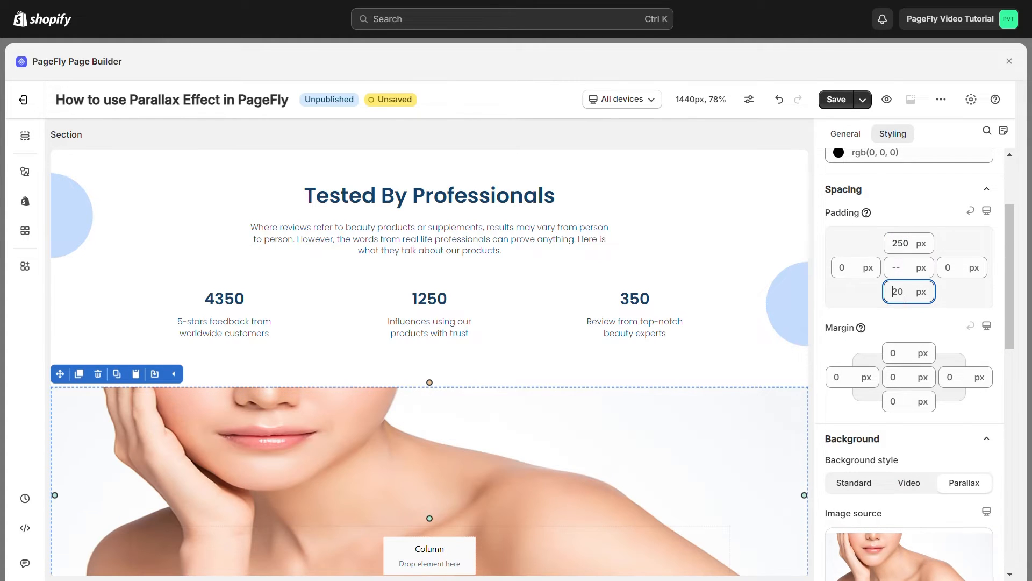
type("250")
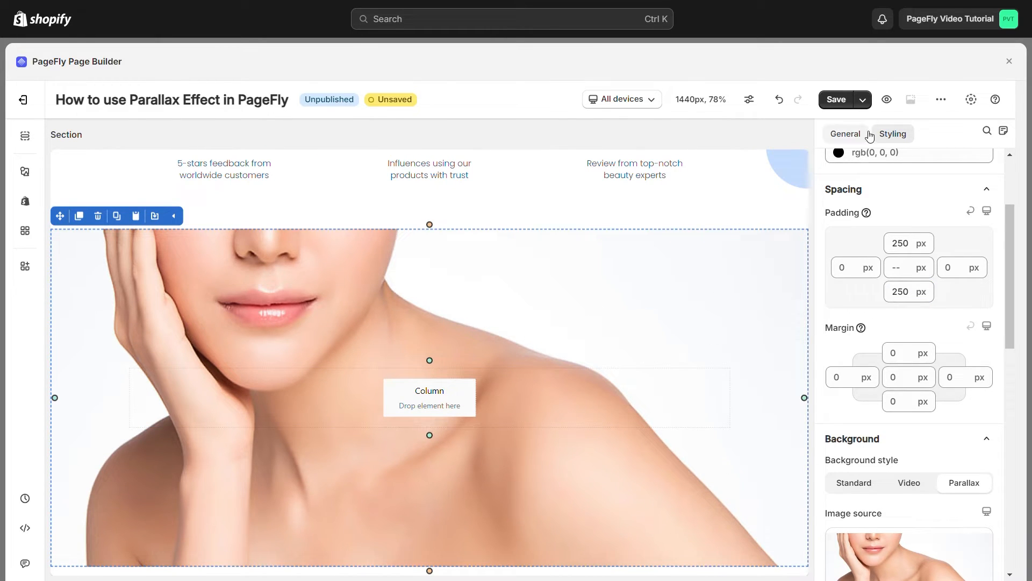
- View the live storefront page scrolled to the new parallax photo section
left_click(835, 99)
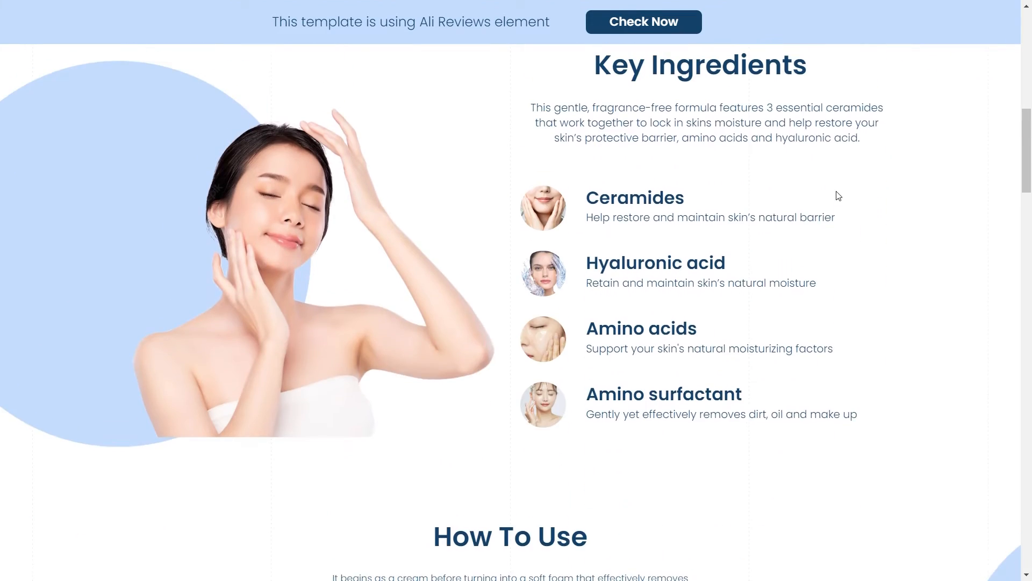
scroll("down", 3)
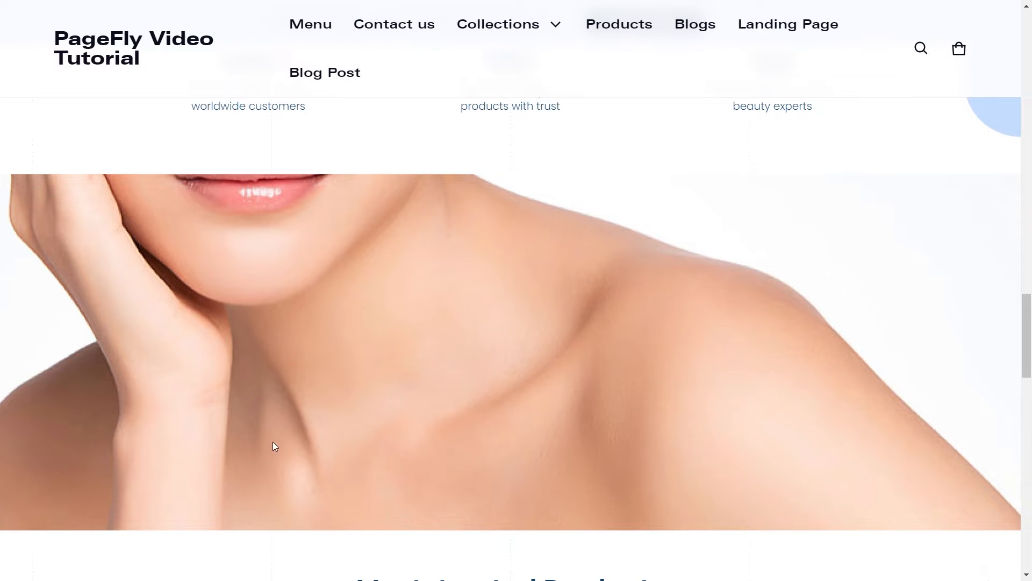
scroll("down", 3)
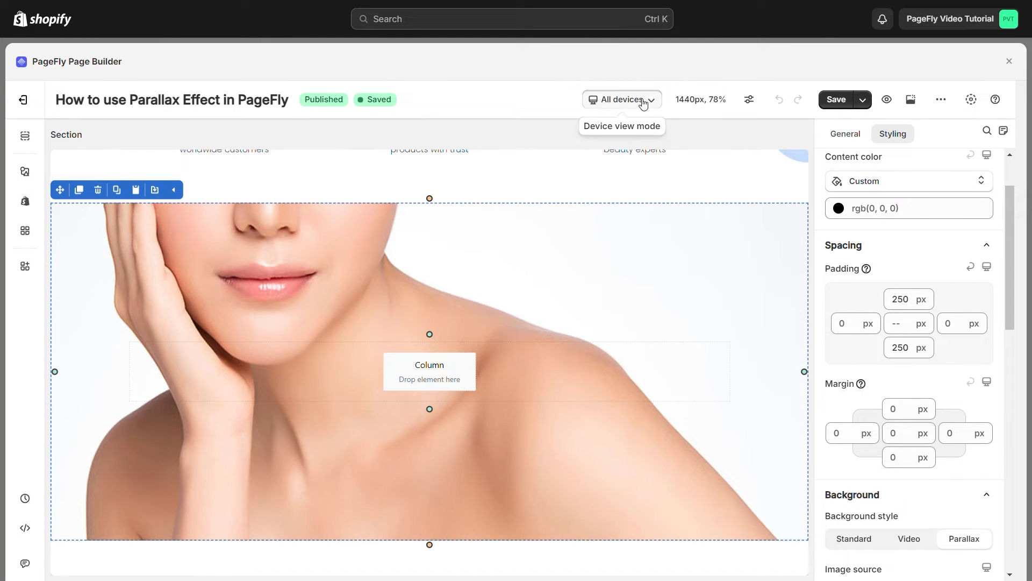
- Preview the parallax section at laptop width via the device view dropdown
left_click(620, 99)
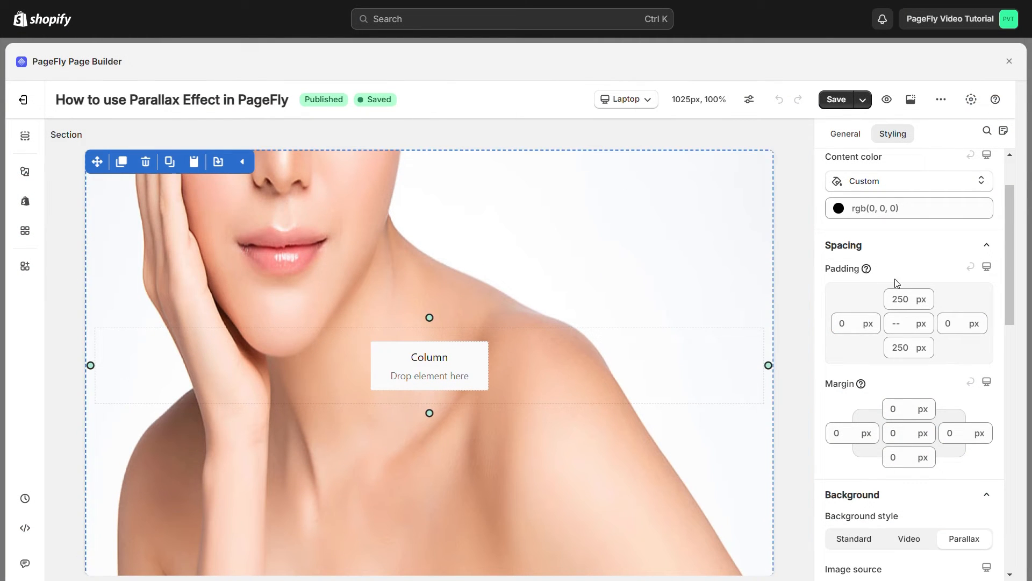
mouse_move(626, 99)
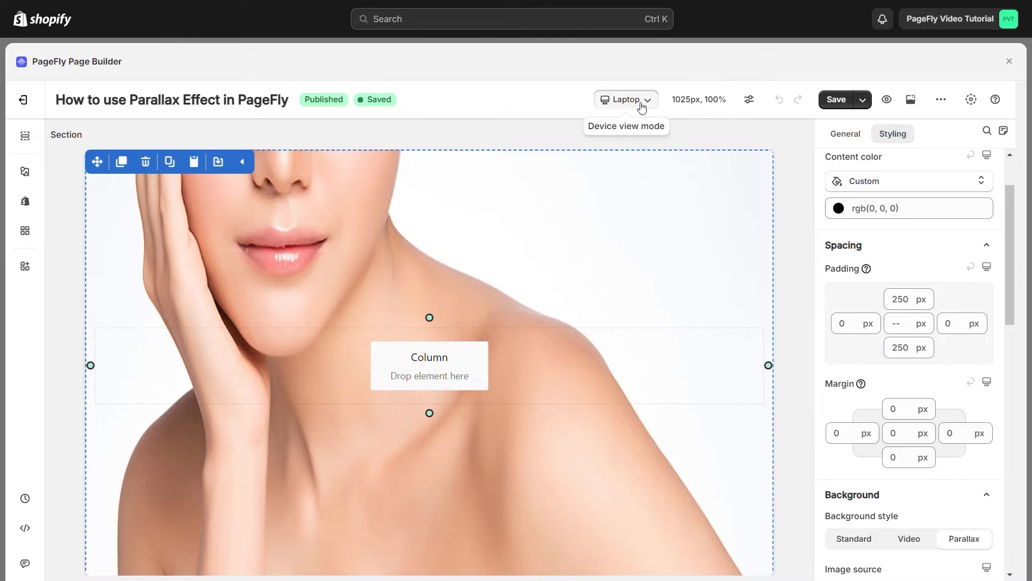
left_click(625, 99)
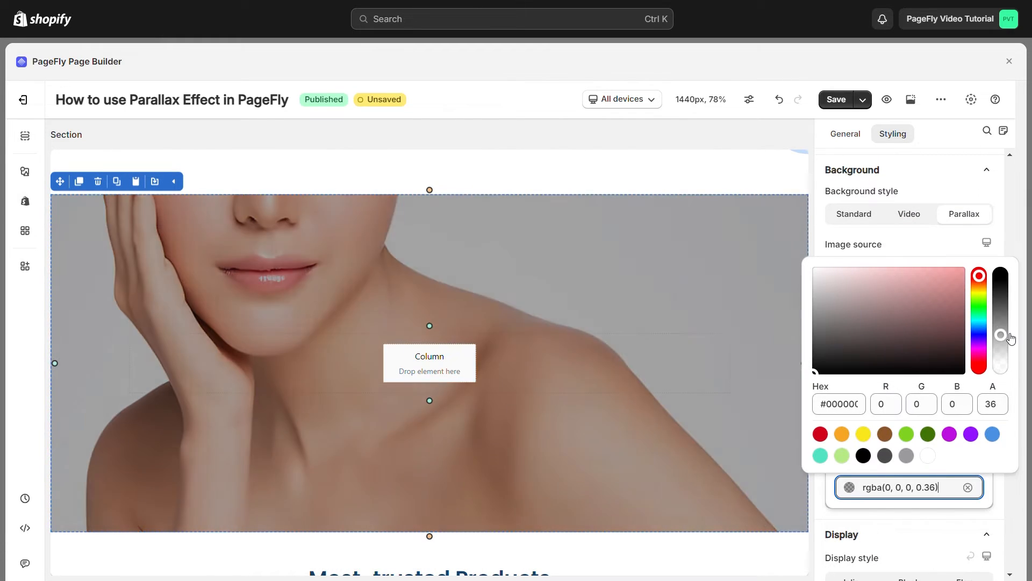
- Add a black overlay at about 36% opacity over the parallax image
left_click_drag(999, 335, 999, 368)
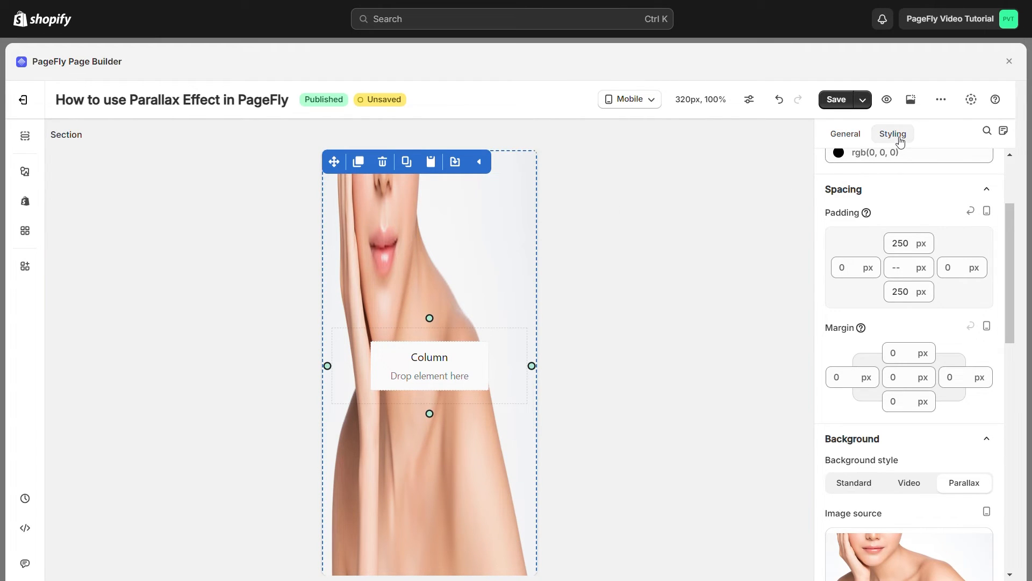
mouse_move(866, 213)
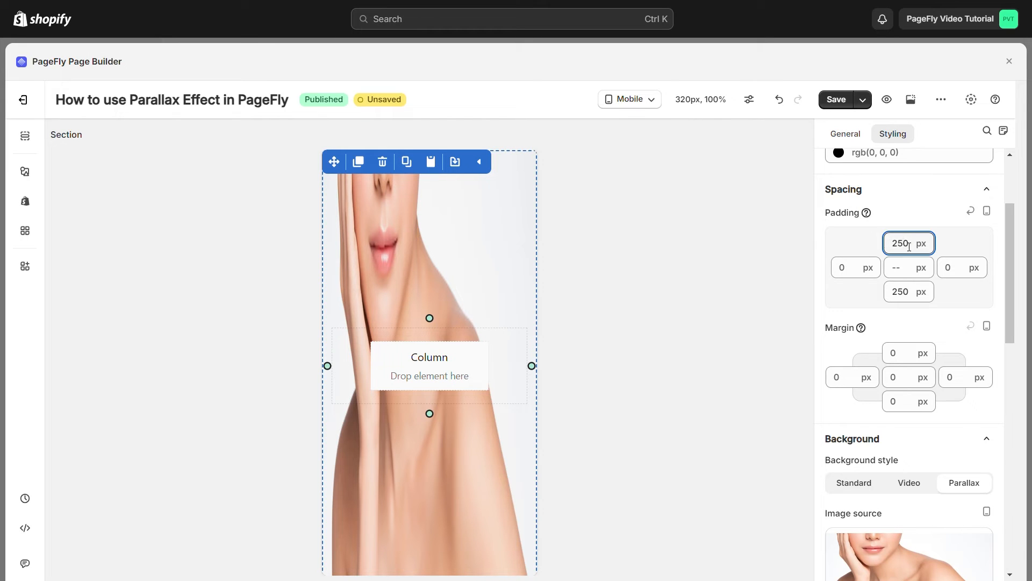
- Set the mobile top and bottom padding to 65 px and apply it
type("65")
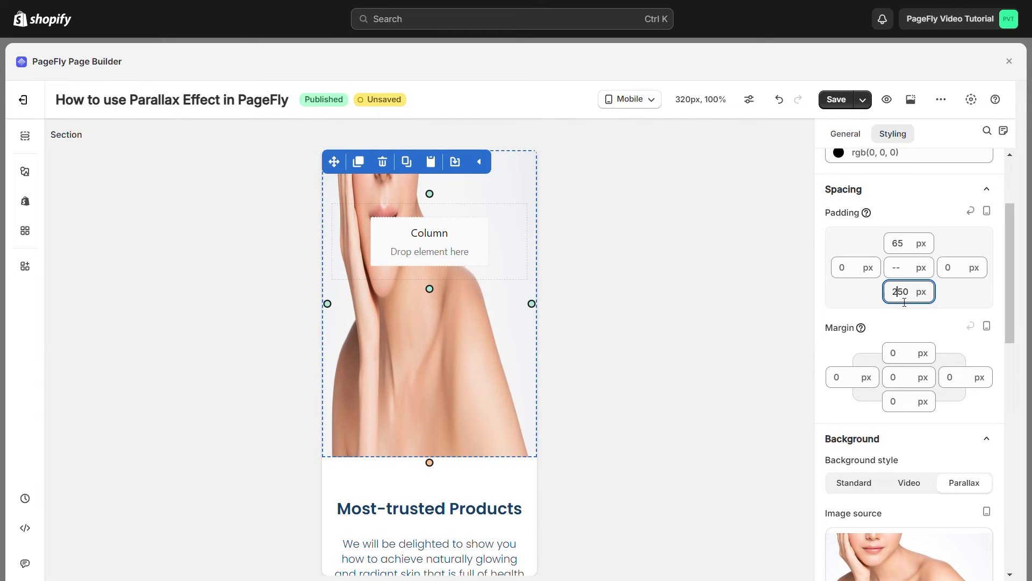
type("65")
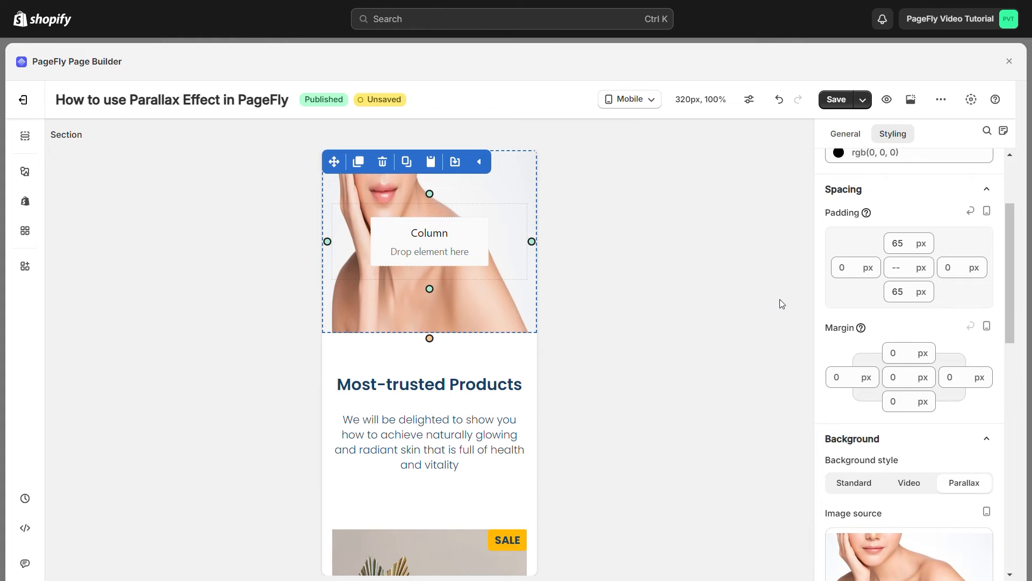
left_click(836, 99)
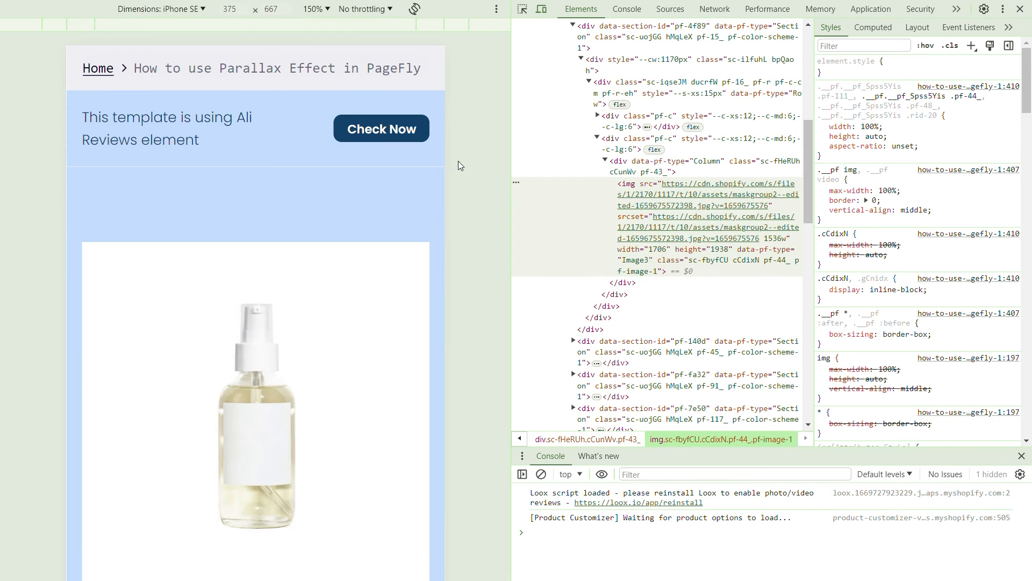
- Scroll the live page in iPhone SE device emulation
scroll("down", 3)
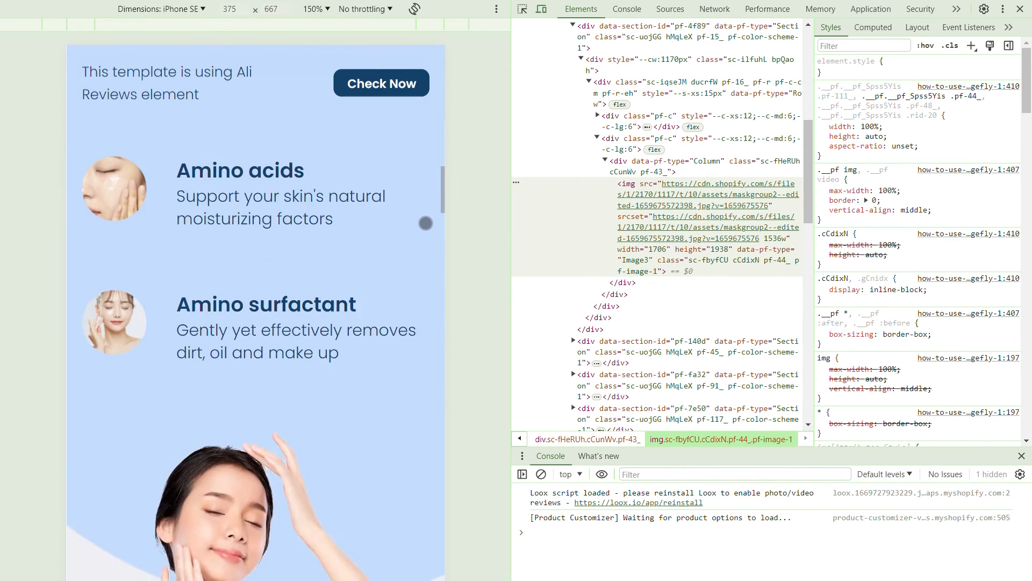